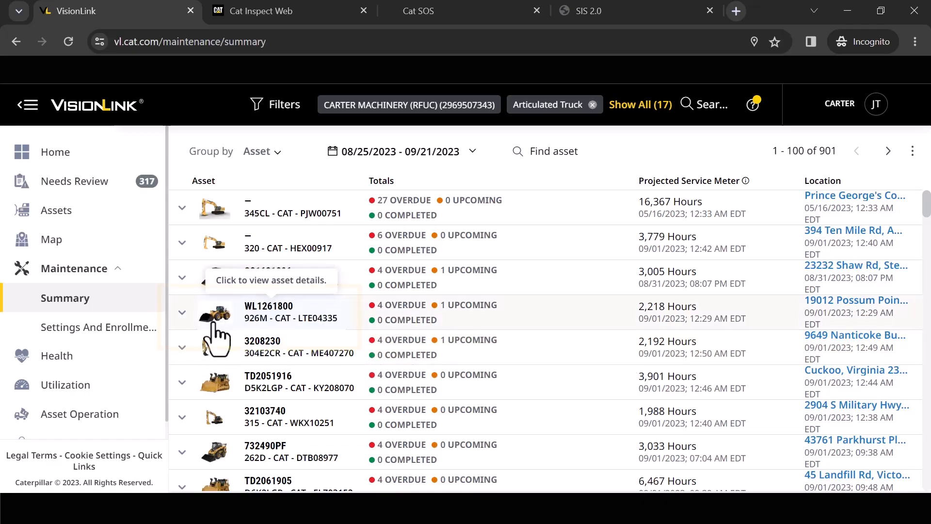
# - Expand WL1261800's services and open the completion form for its overdue PM 3
pyautogui.click(182, 312)
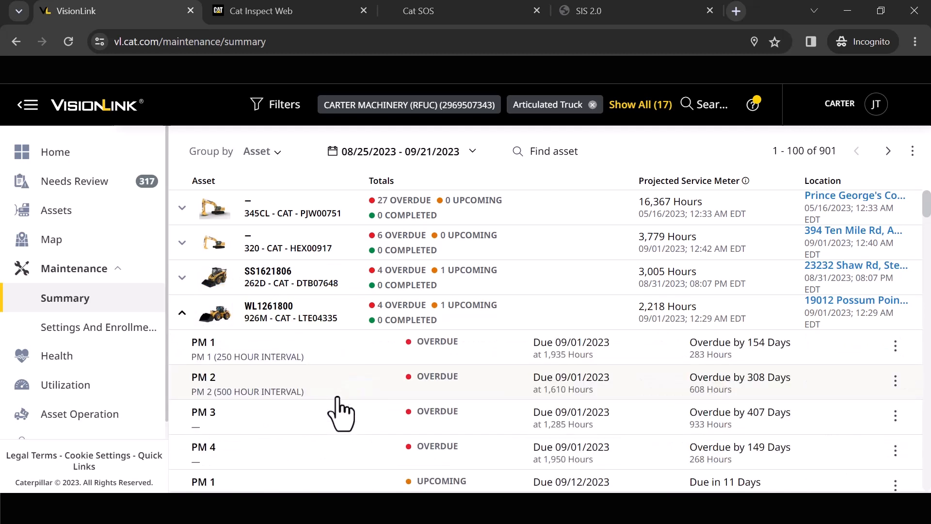
pyautogui.scroll(-3)
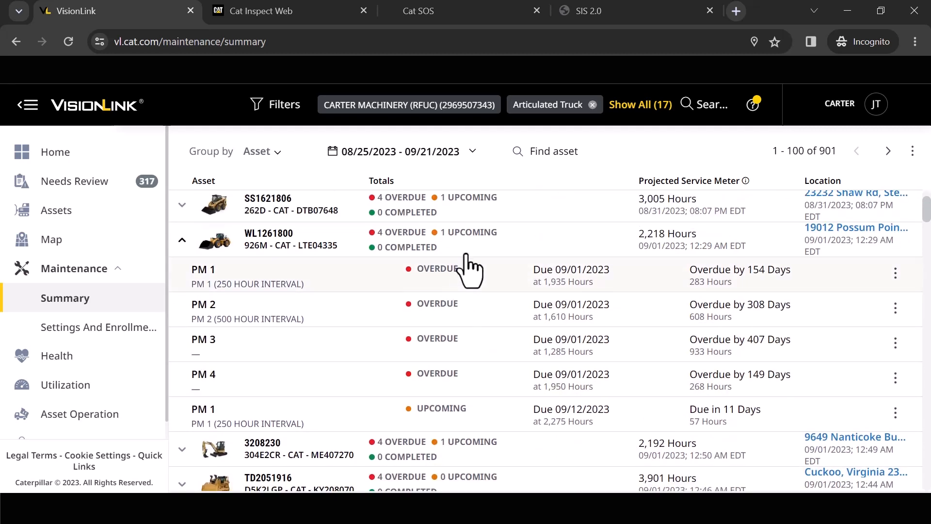
pyautogui.moveTo(479, 414)
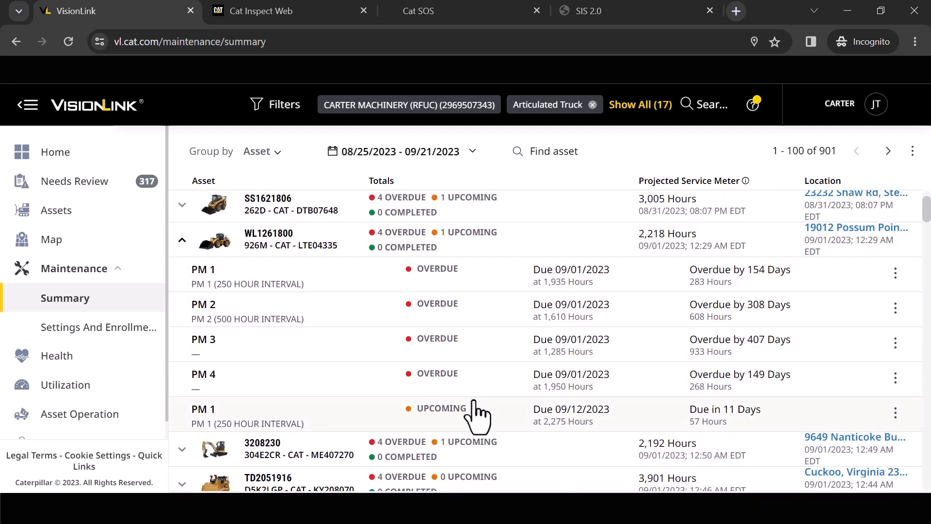
pyautogui.moveTo(487, 424)
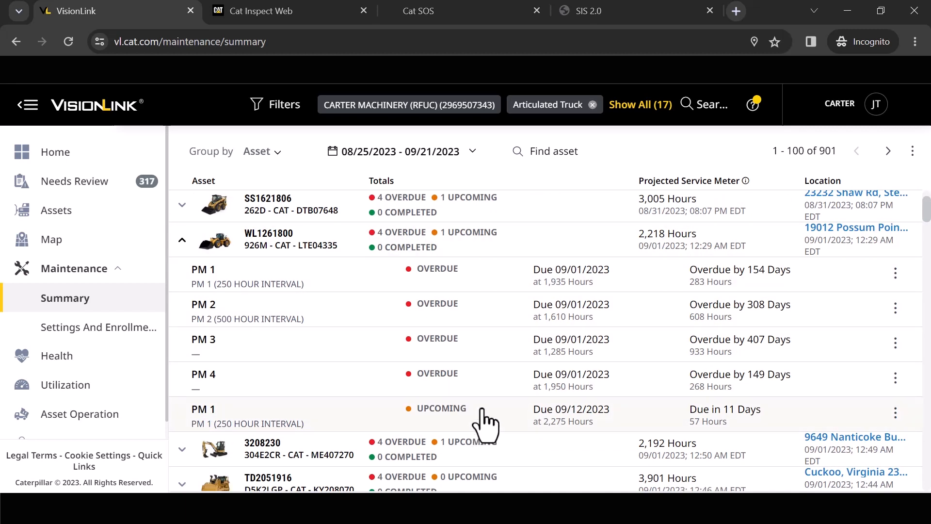
pyautogui.moveTo(895, 355)
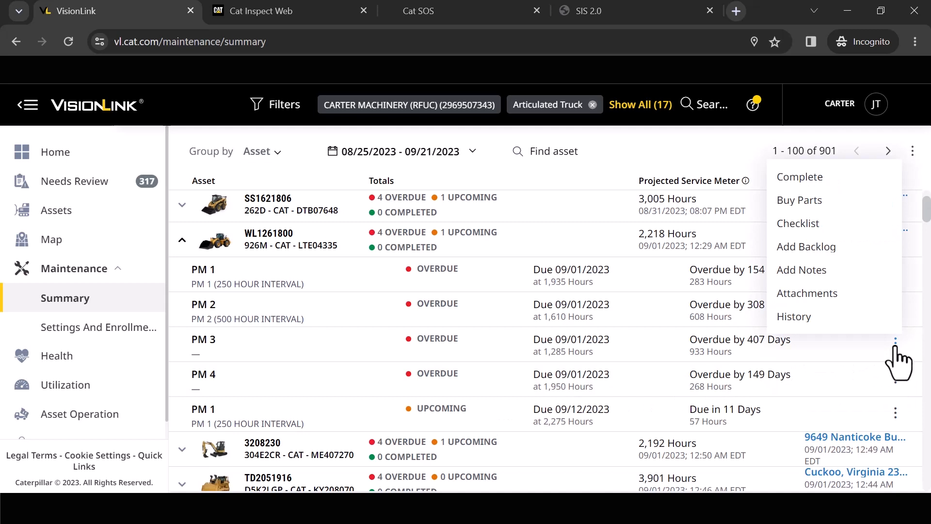
pyautogui.moveTo(823, 249)
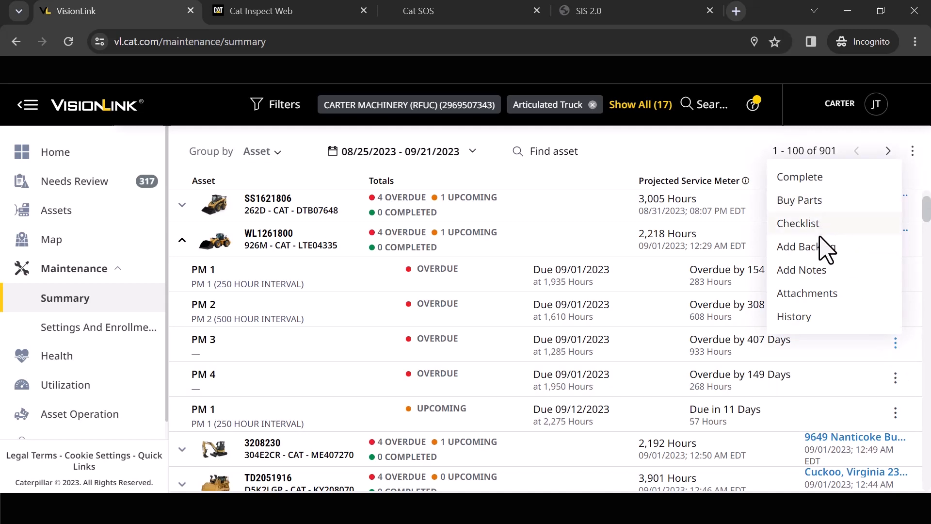
pyautogui.moveTo(822, 184)
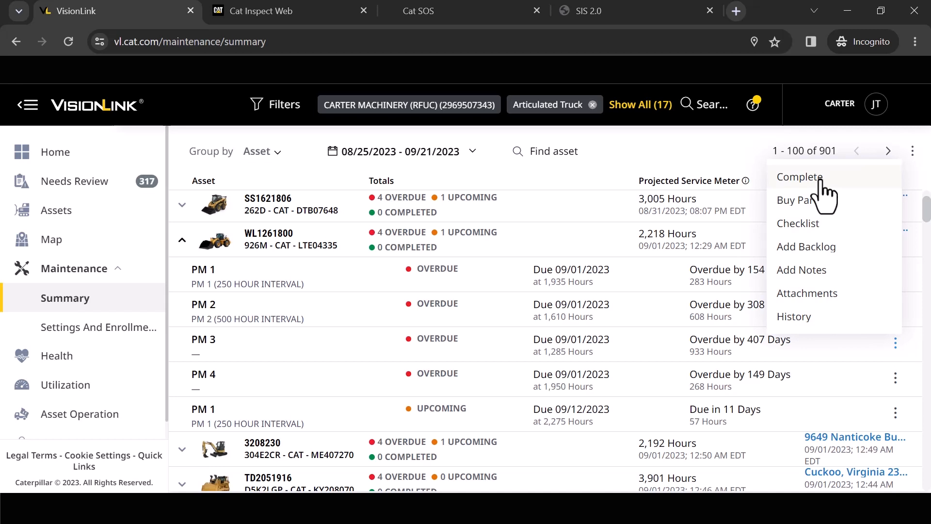
pyautogui.moveTo(799, 214)
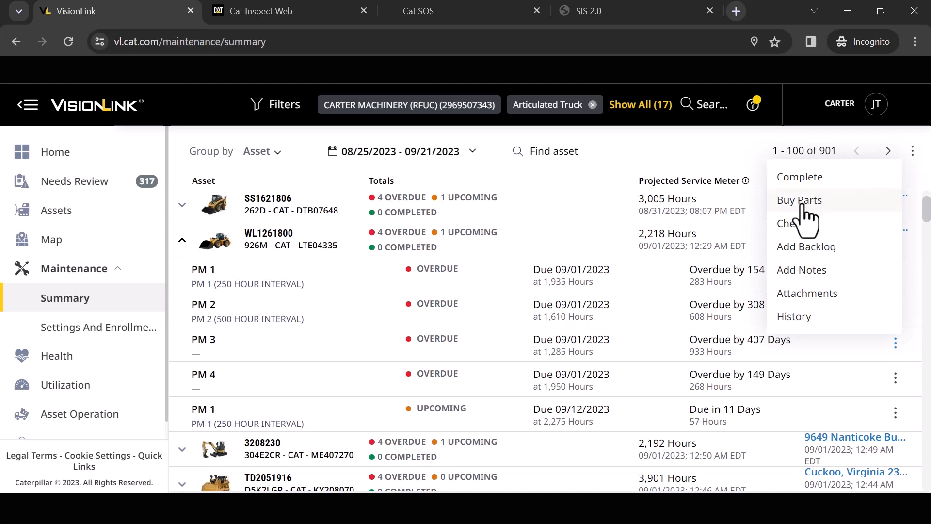
pyautogui.moveTo(799, 222)
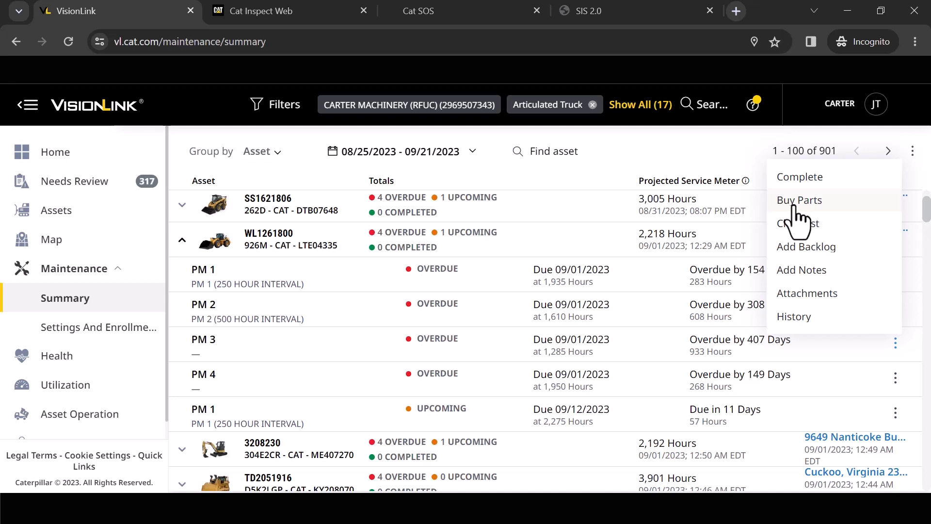
pyautogui.moveTo(802, 273)
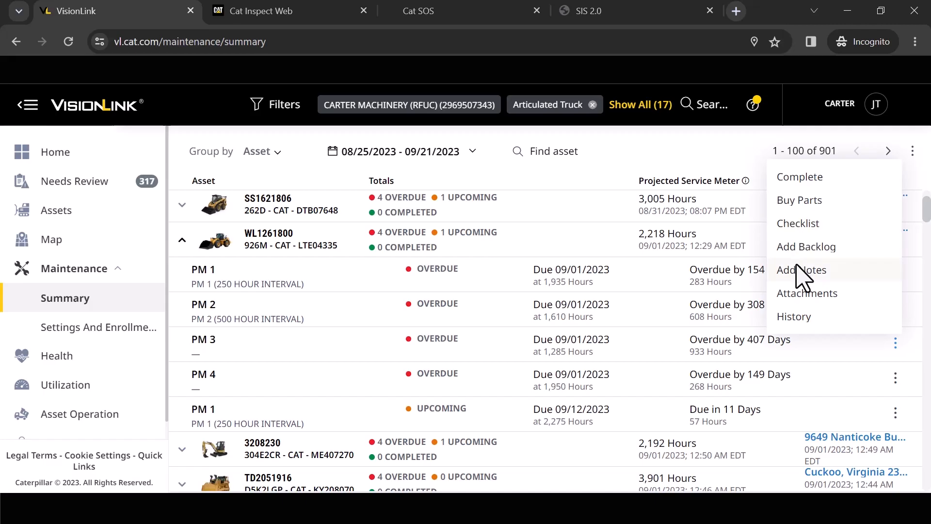
pyautogui.moveTo(808, 319)
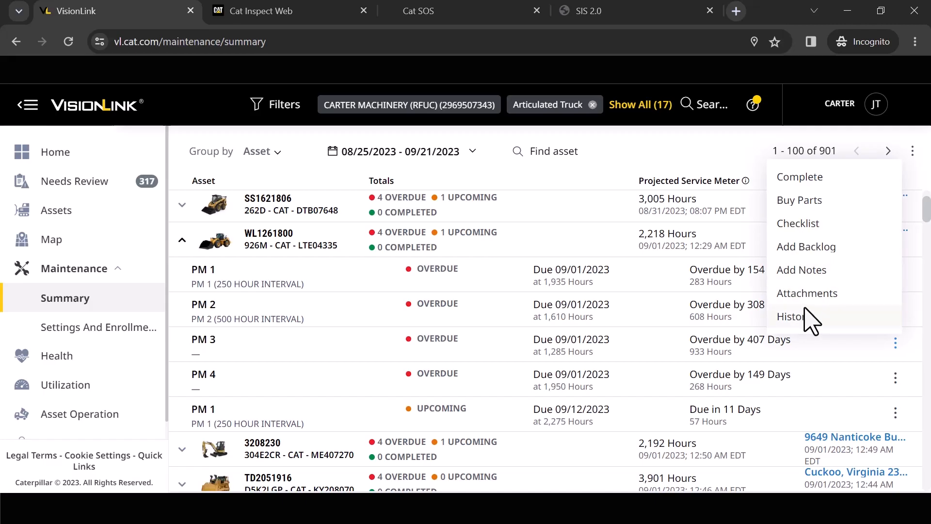
pyautogui.moveTo(800, 200)
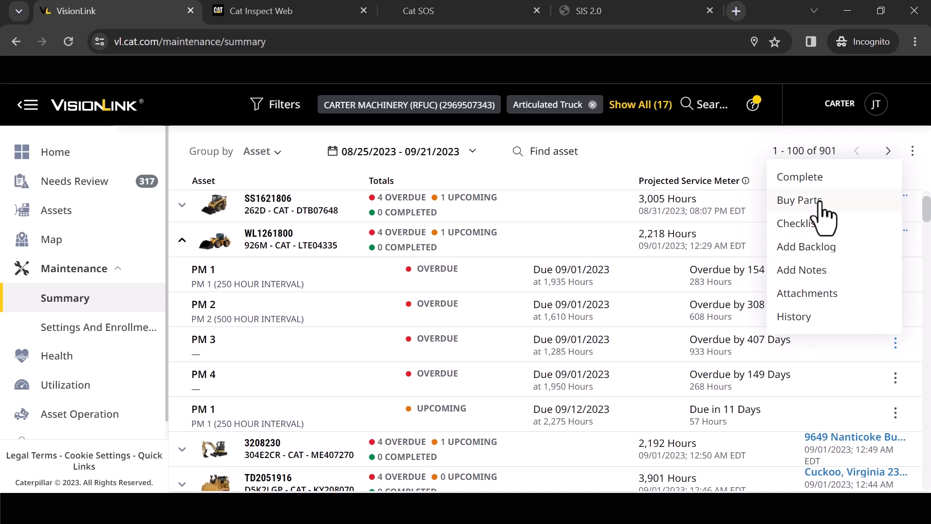
pyautogui.click(798, 177)
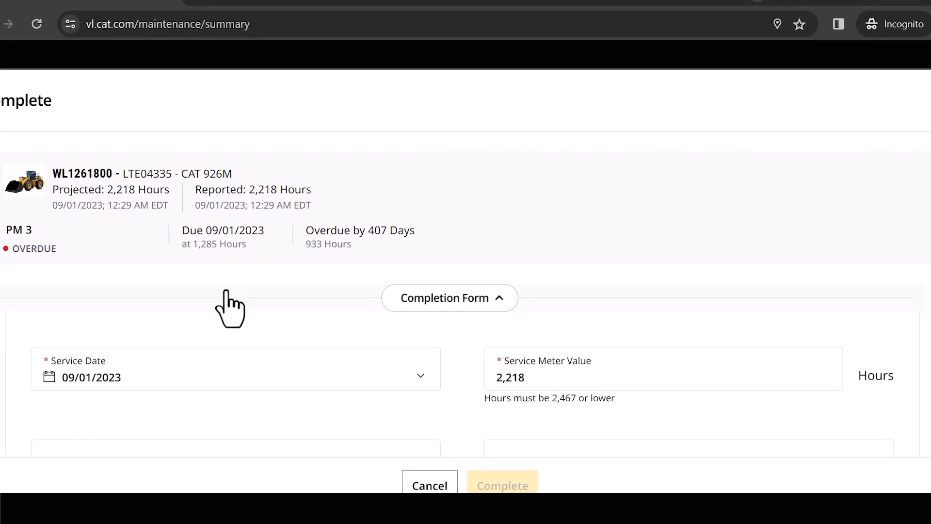
# - Enter Carter Machinery as Service Performed by on the PM 3 completion form
pyautogui.scroll(-3)
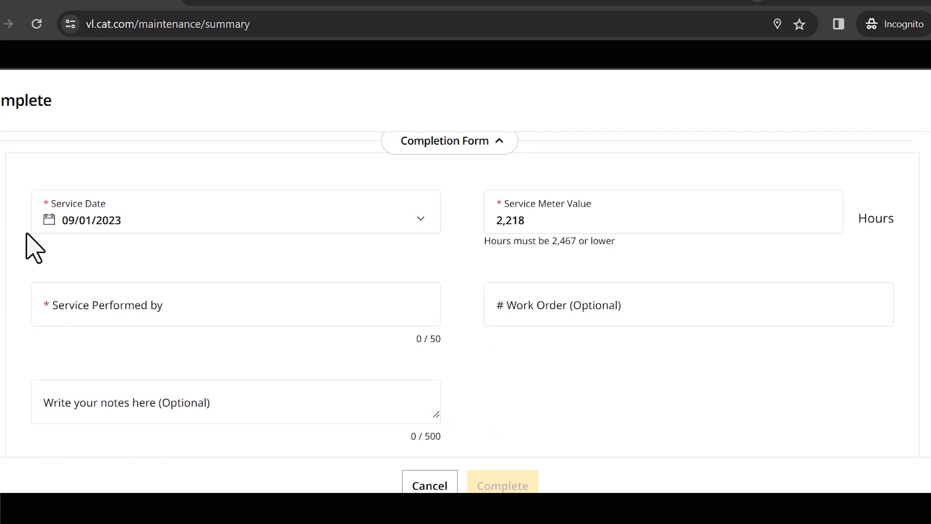
pyautogui.moveTo(41, 252)
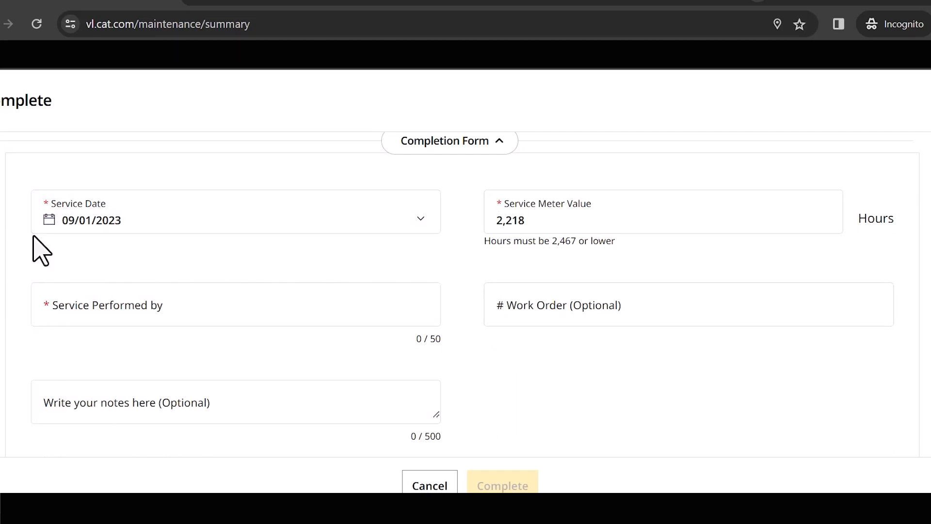
pyautogui.moveTo(496, 264)
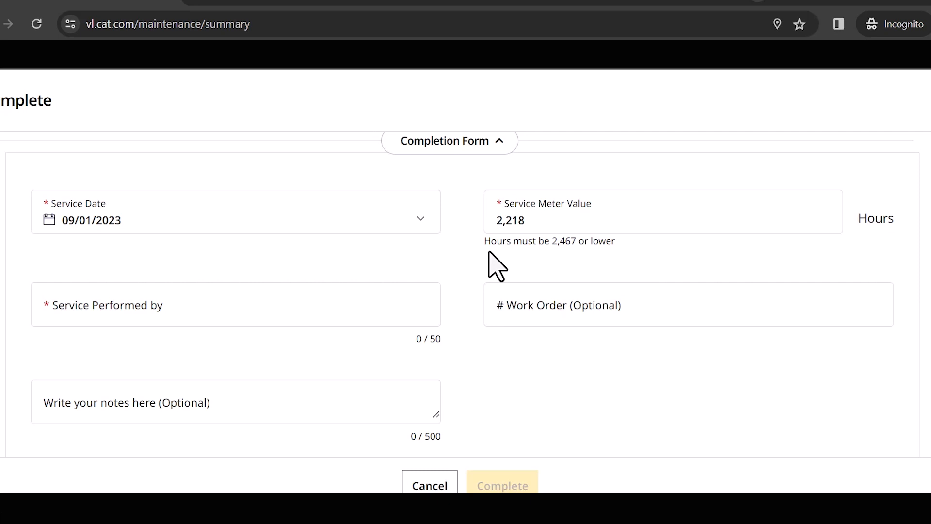
pyautogui.write('Carter Machinery')
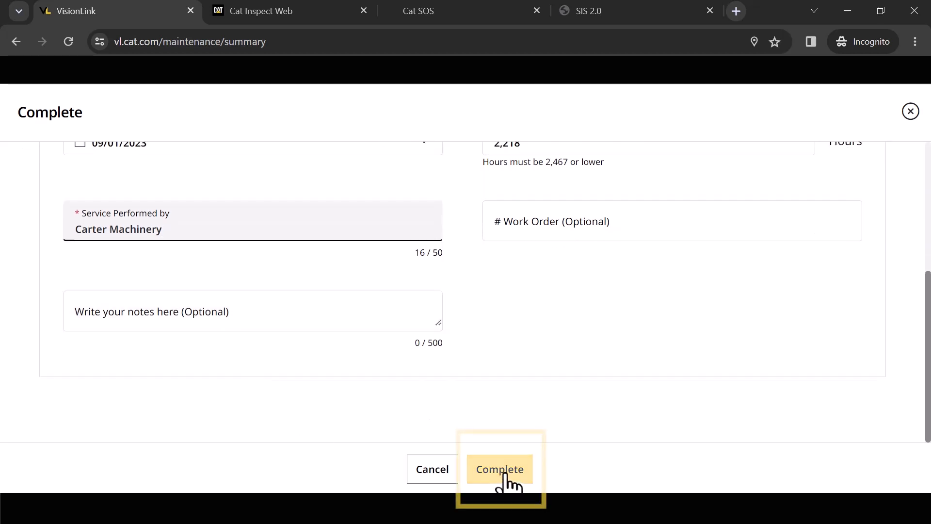
# - Submit the PM 3 completion and select Reset for adjusting future services
pyautogui.click(500, 469)
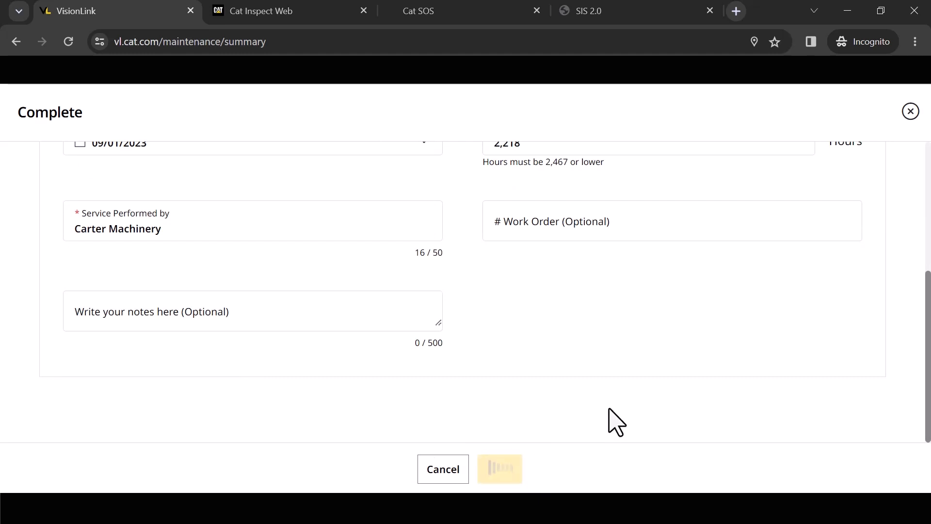
pyautogui.click(499, 469)
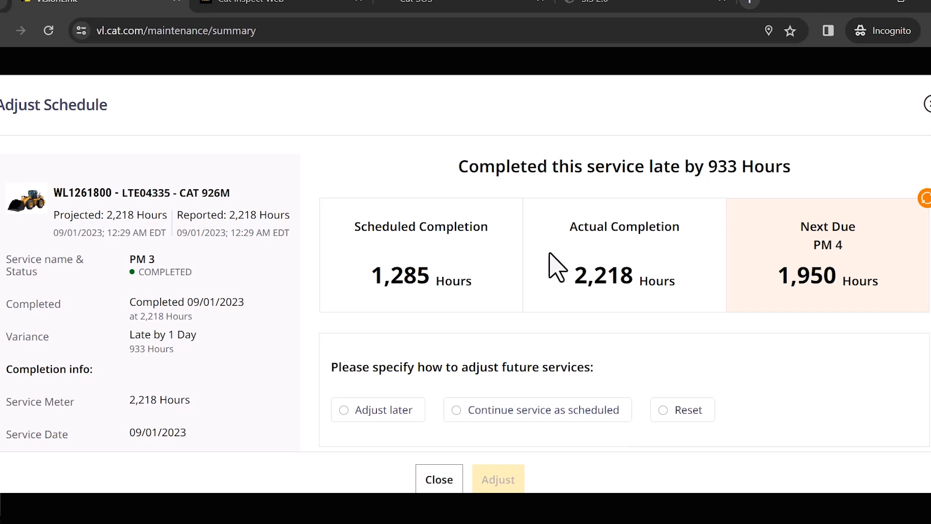
pyautogui.moveTo(363, 279)
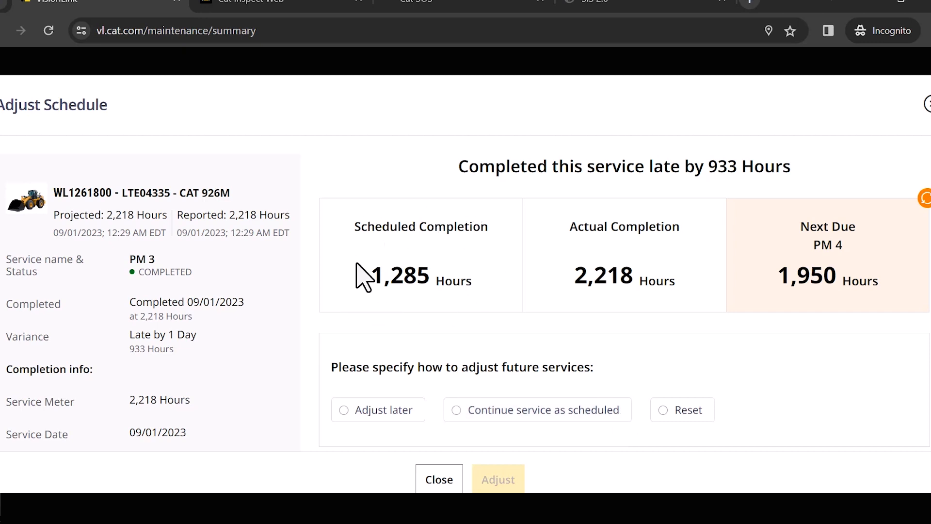
pyautogui.moveTo(396, 320)
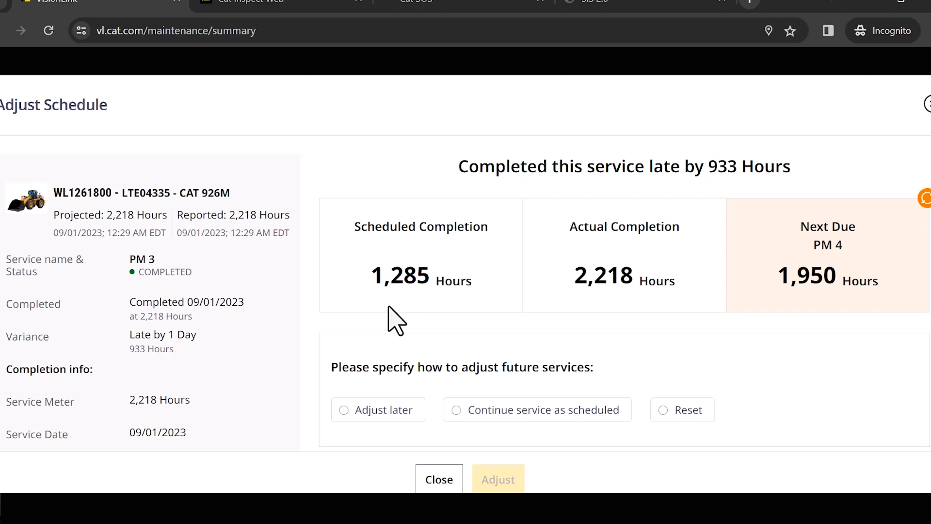
pyautogui.moveTo(405, 315)
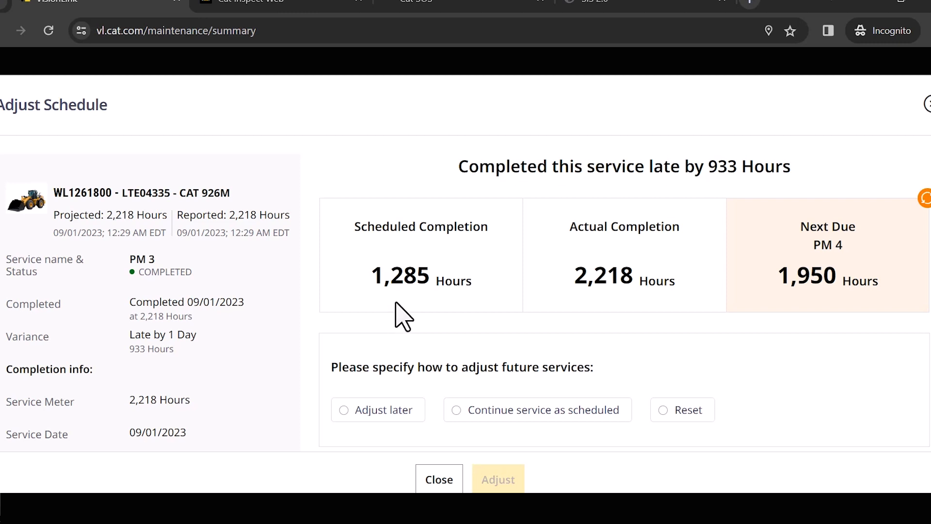
pyautogui.moveTo(643, 321)
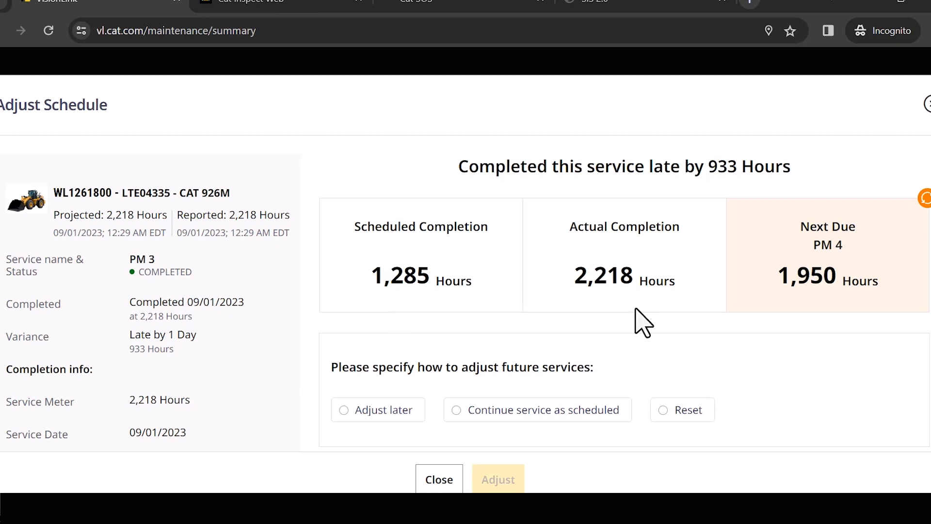
pyautogui.moveTo(638, 320)
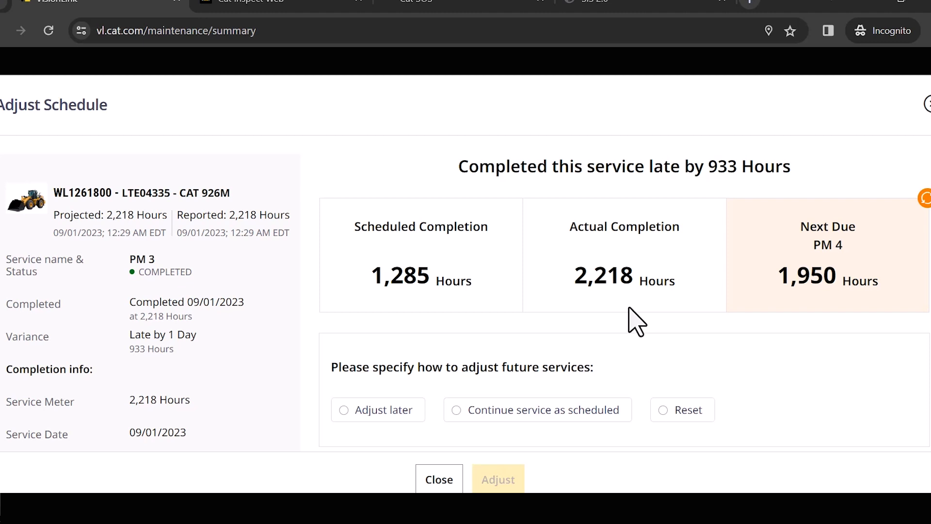
pyautogui.moveTo(635, 332)
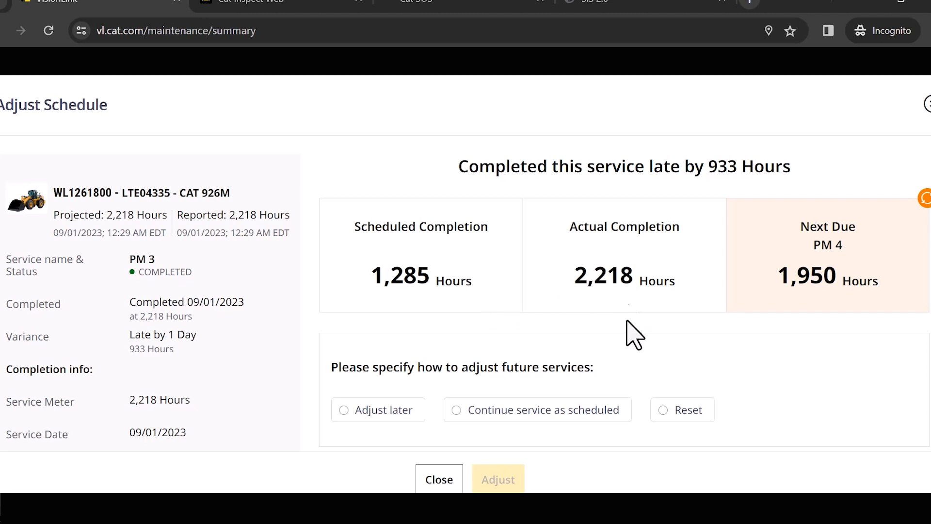
pyautogui.moveTo(794, 262)
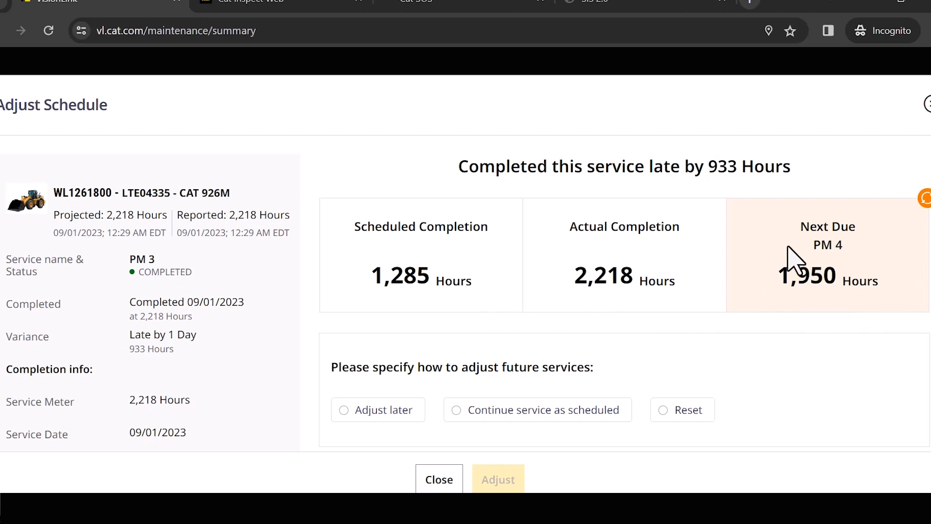
pyautogui.moveTo(821, 337)
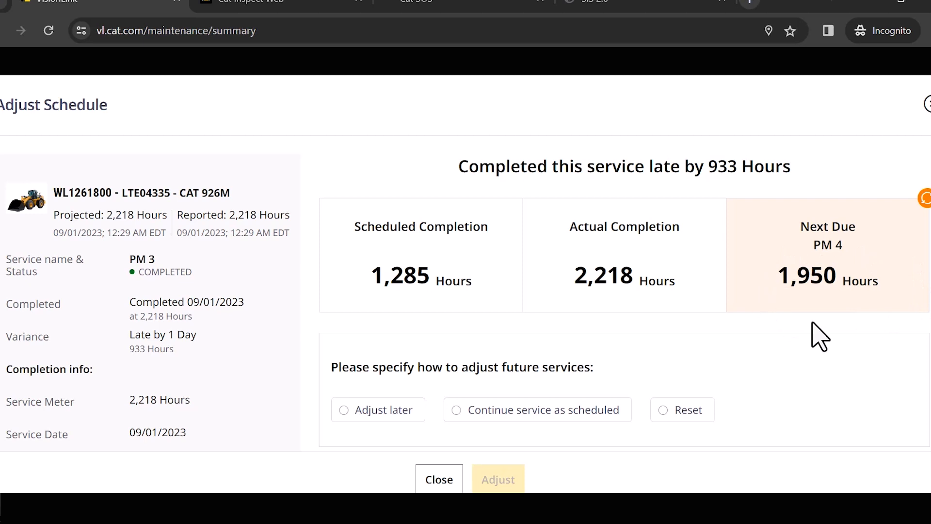
pyautogui.moveTo(156, 291)
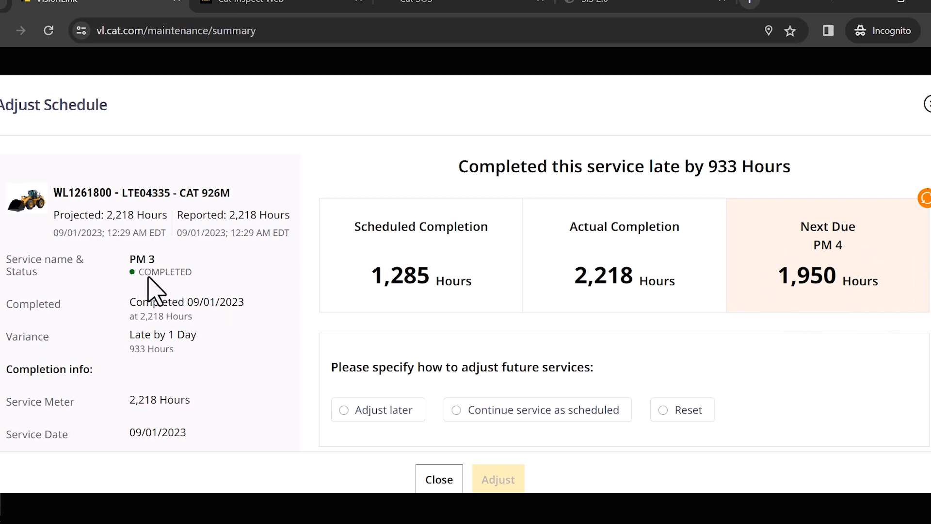
pyautogui.moveTo(570, 267)
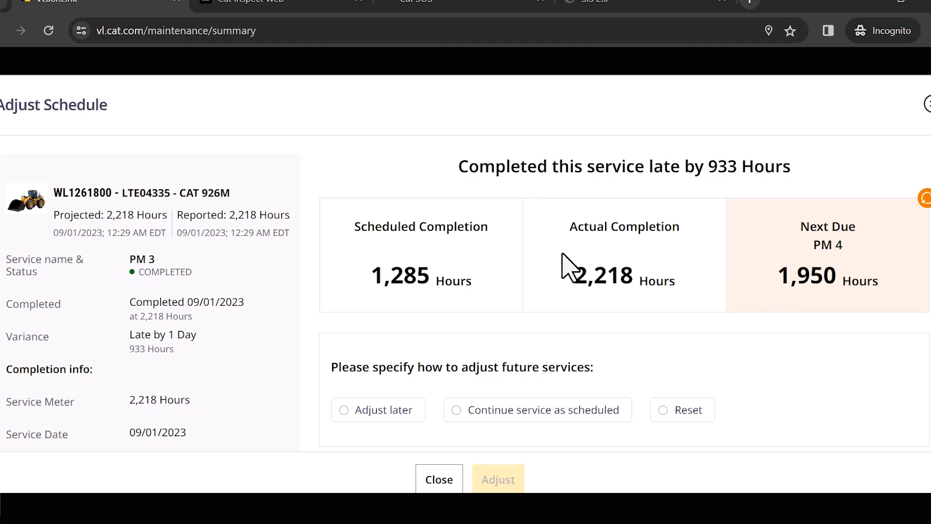
pyautogui.moveTo(809, 265)
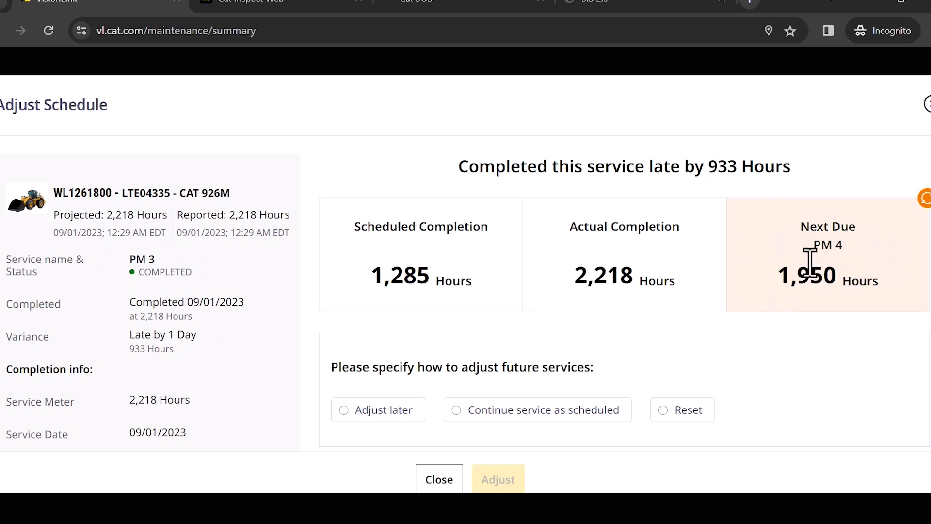
pyautogui.moveTo(772, 273)
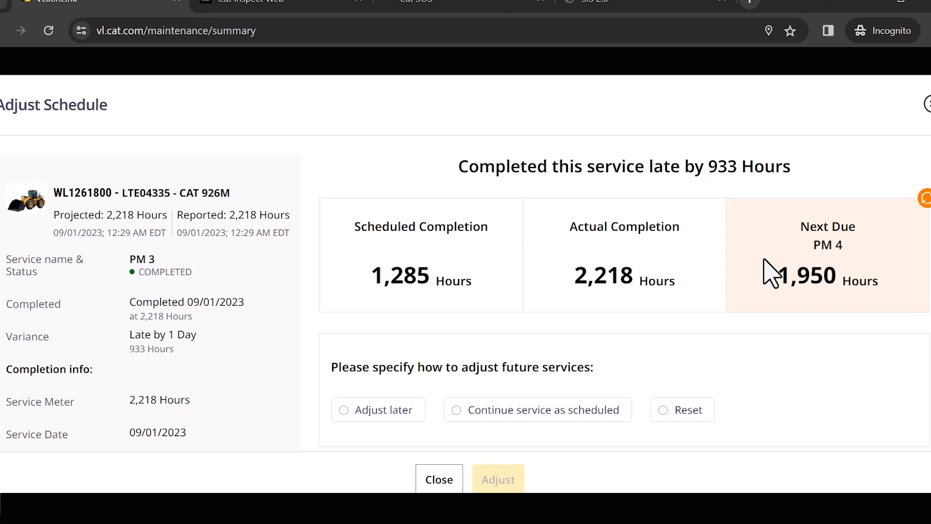
pyautogui.scroll(-3)
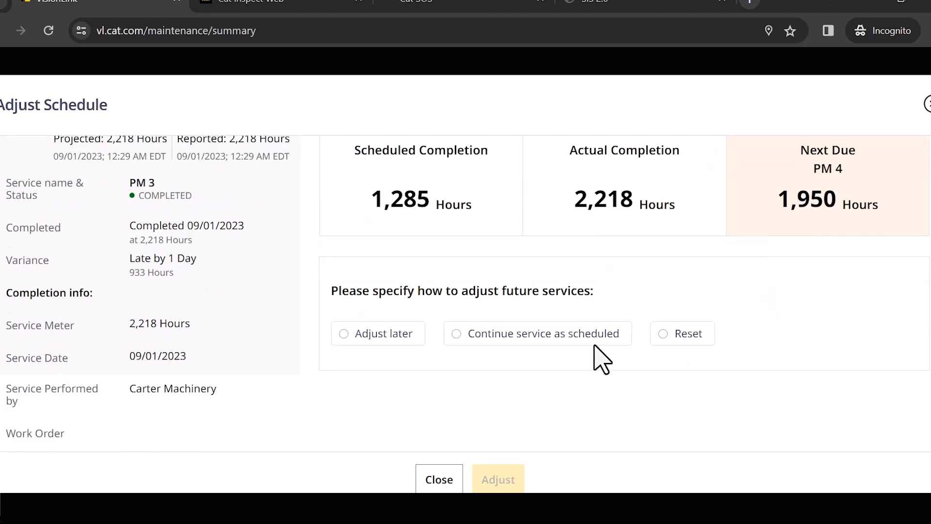
pyautogui.click(681, 333)
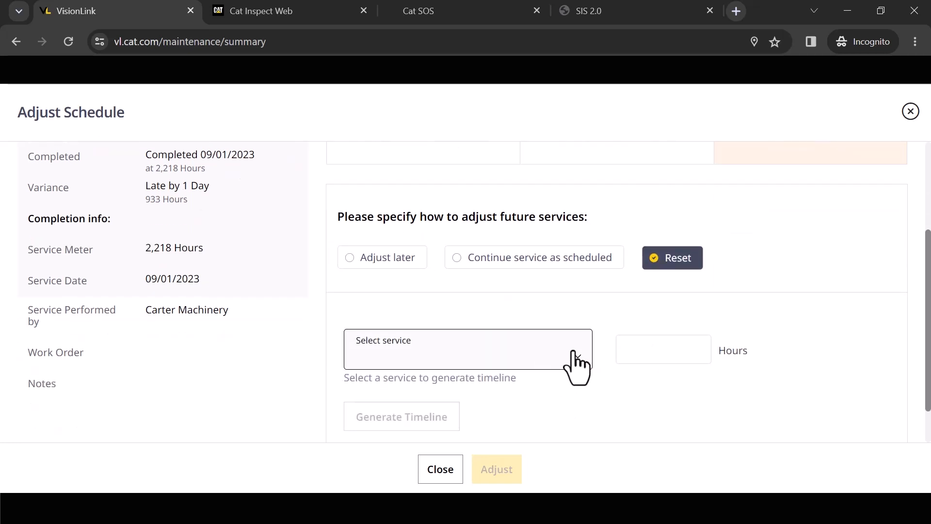
# - Reset the schedule to PM 4, replacing 1950 hours with 2500
pyautogui.click(467, 349)
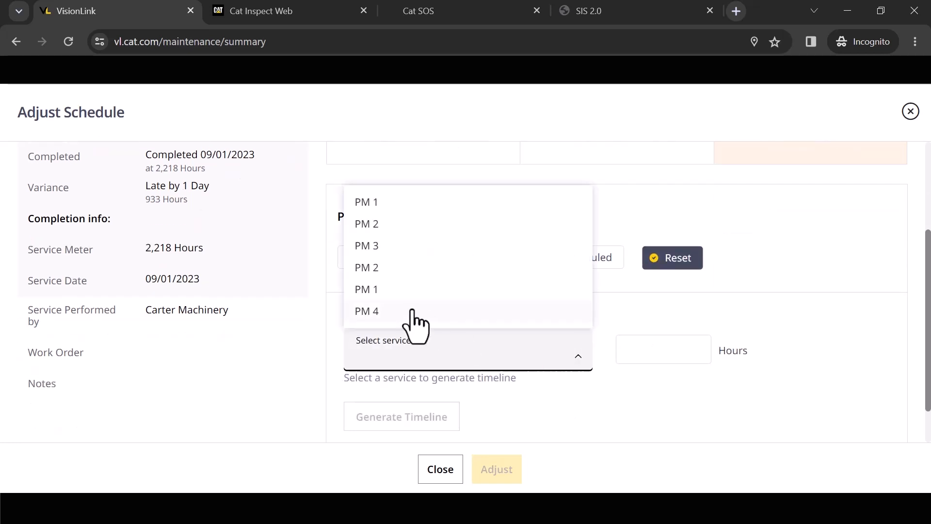
pyautogui.click(366, 312)
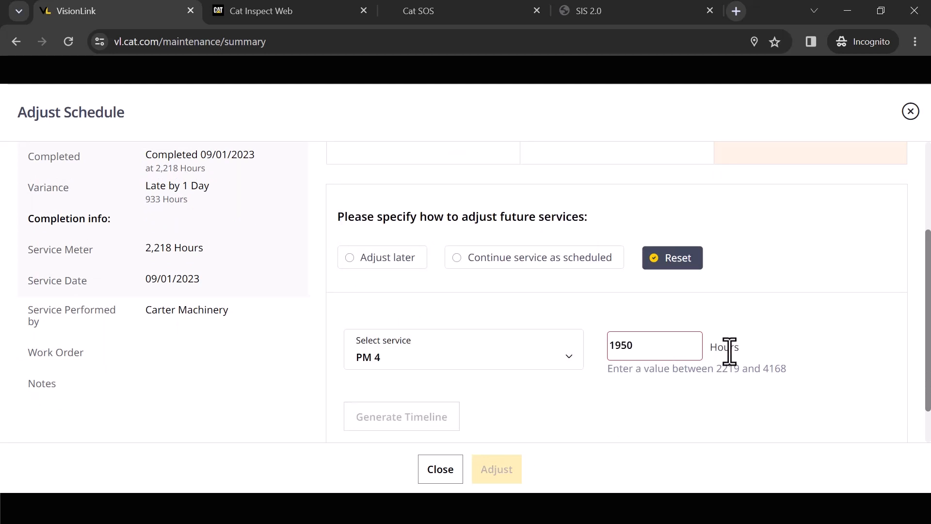
pyautogui.tripleClick(654, 346)
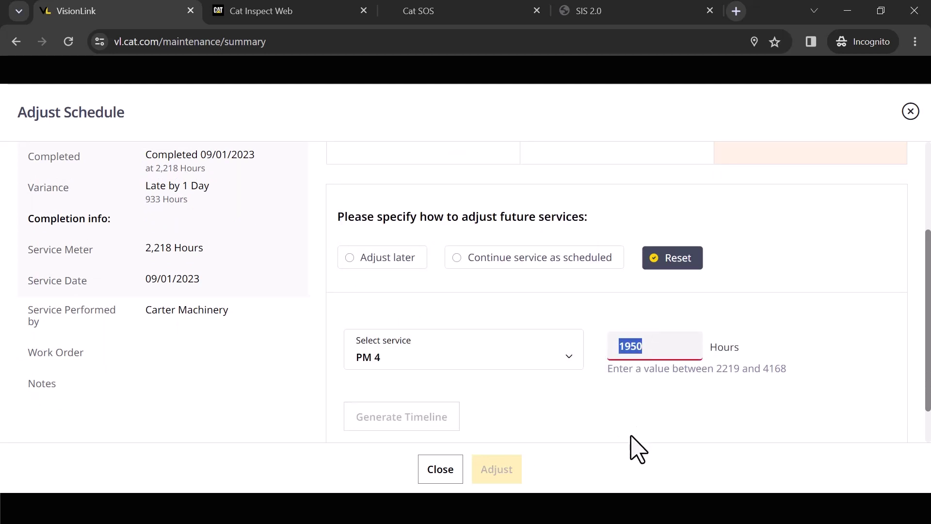
pyautogui.write('2500')
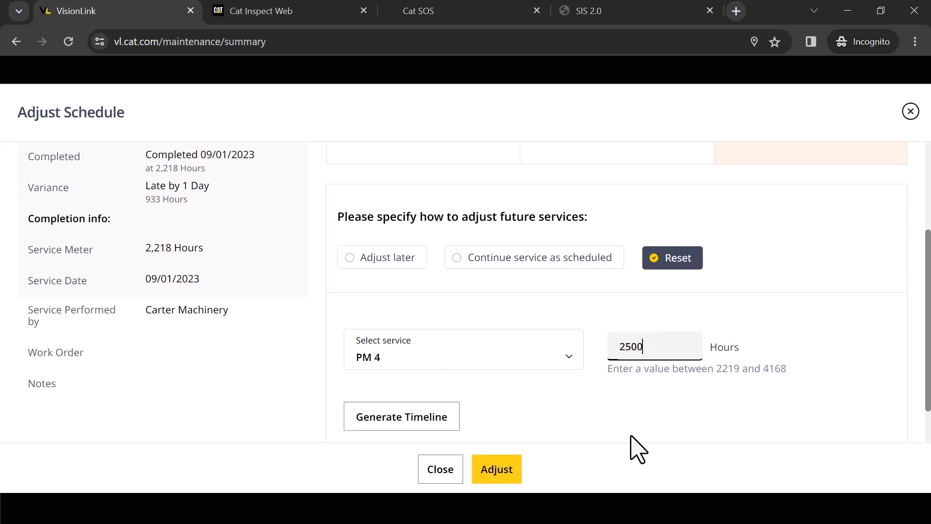
pyautogui.moveTo(437, 437)
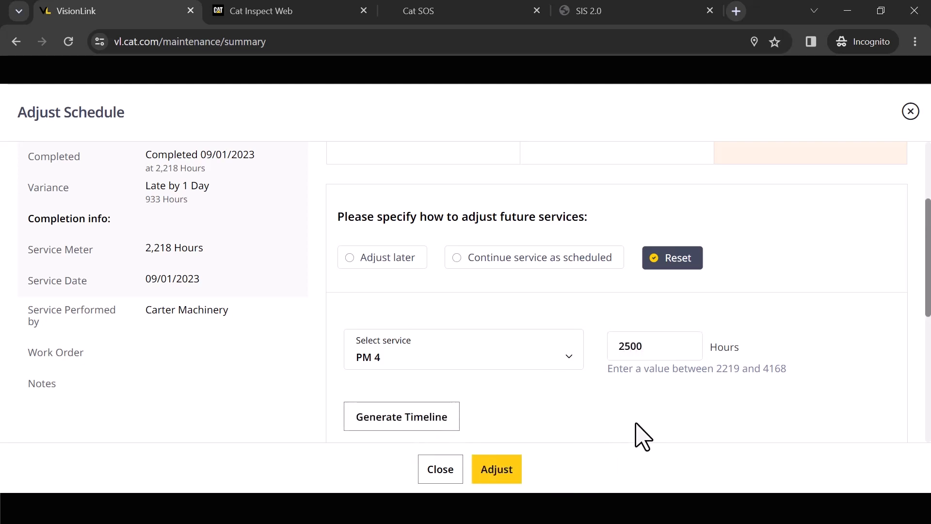
# - Generate the timeline and review PM 4 due 10/19/2023 at 2,500 hours
pyautogui.click(401, 416)
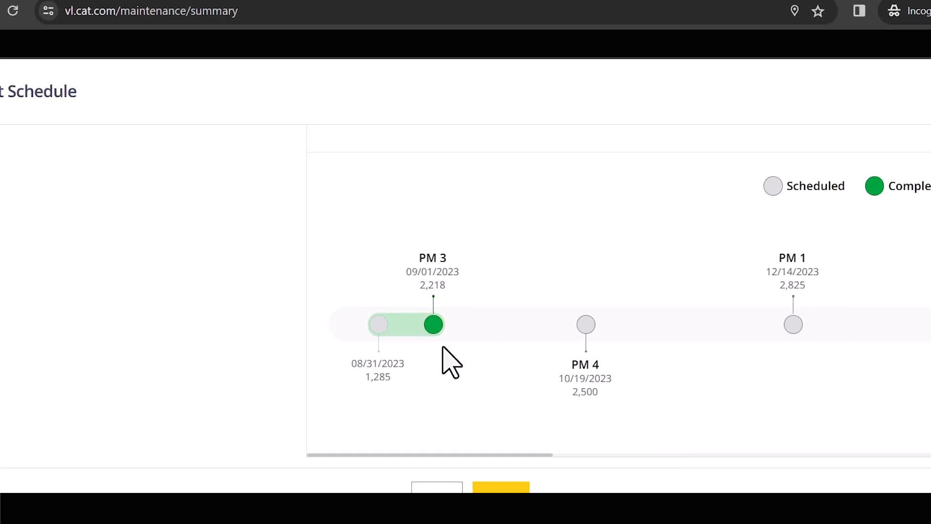
pyautogui.moveTo(434, 324)
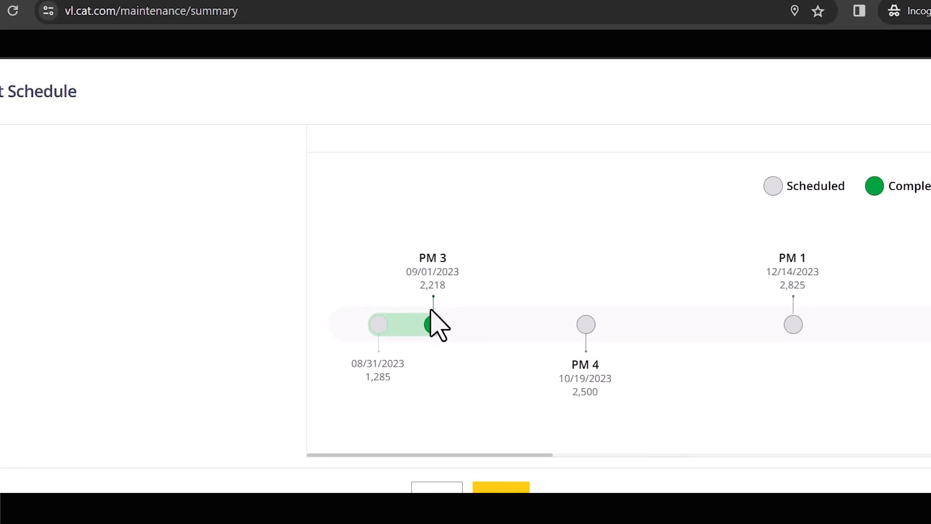
pyautogui.moveTo(426, 361)
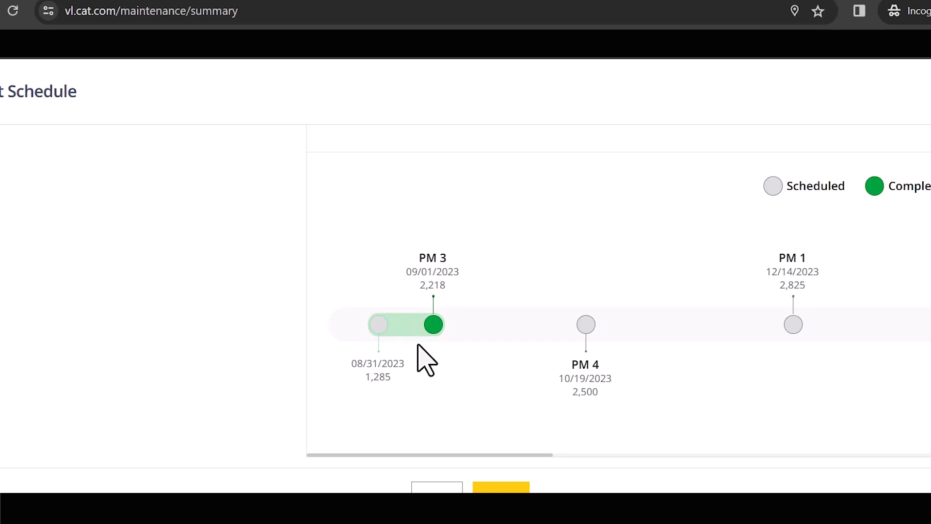
pyautogui.moveTo(581, 356)
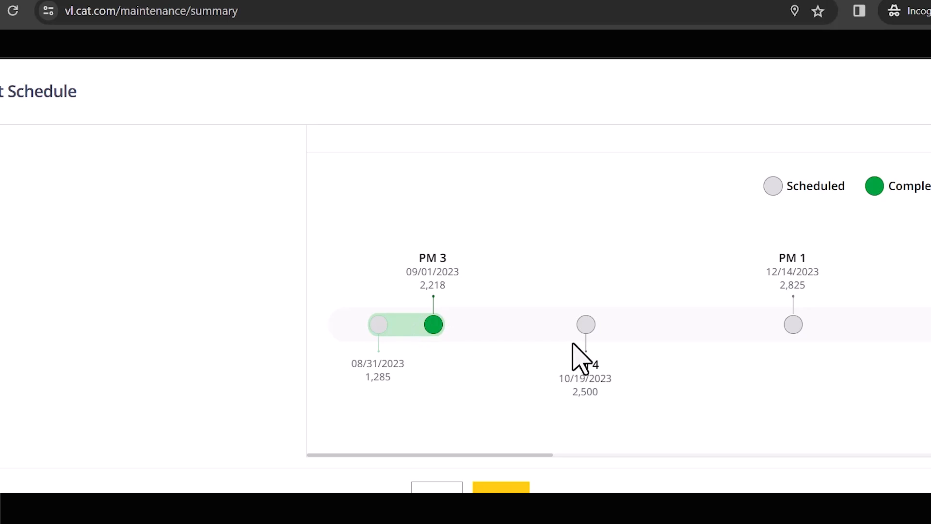
pyautogui.moveTo(778, 367)
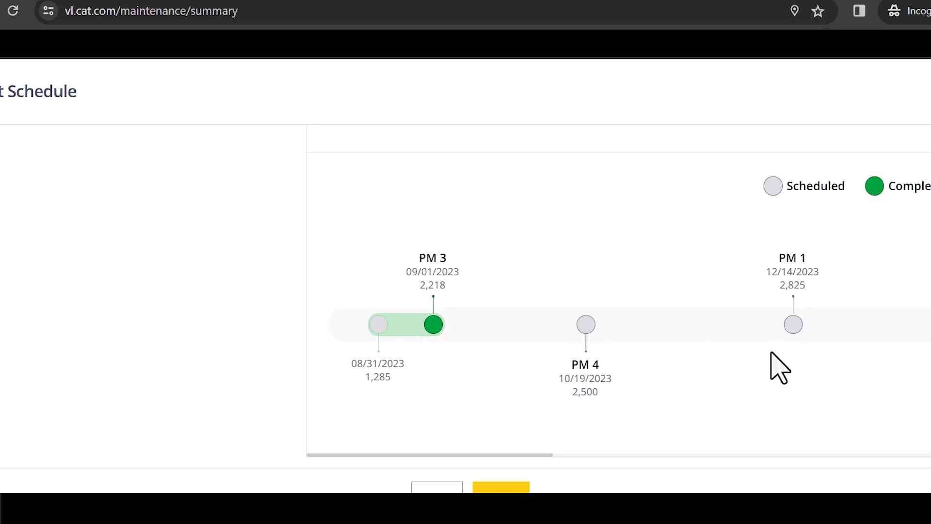
pyautogui.moveTo(730, 395)
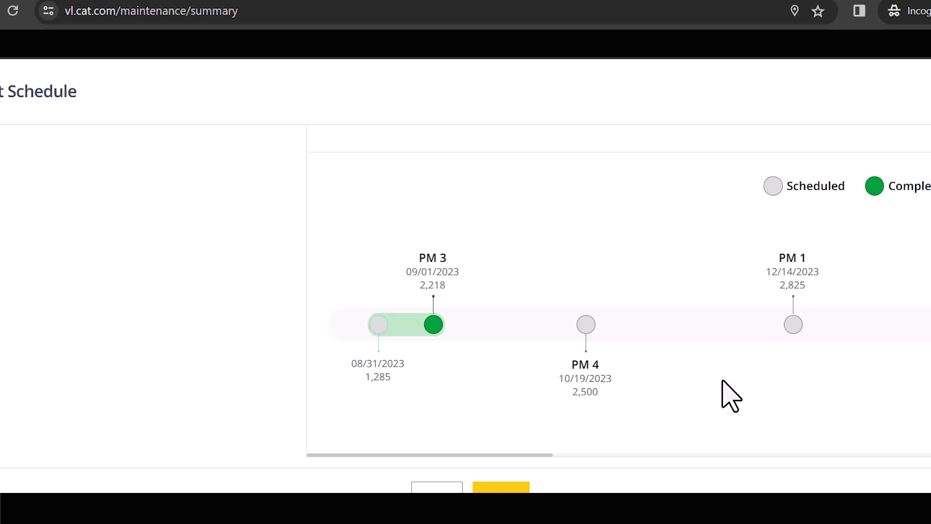
pyautogui.hscroll(3)
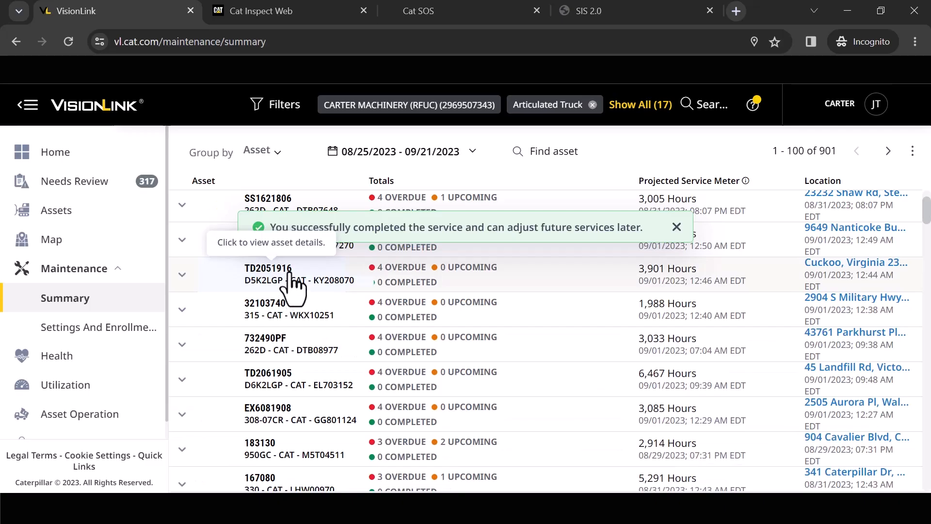
pyautogui.moveTo(272, 395)
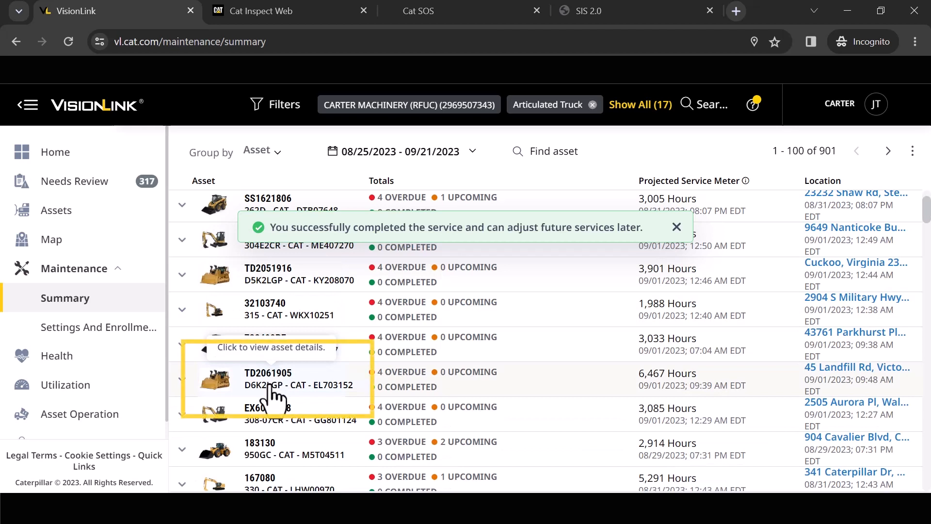
# - Open asset TD2061905 from the Maintenance Summary list
pyautogui.click(267, 378)
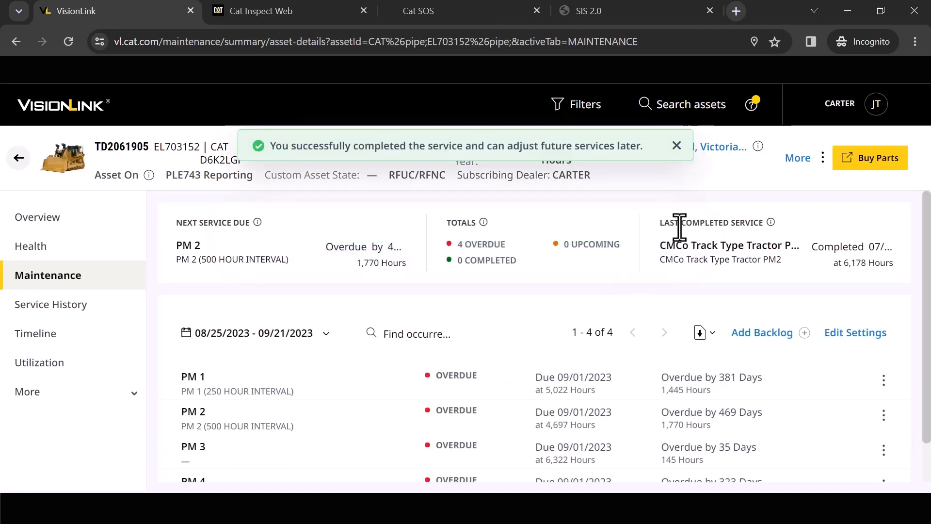
# - Dismiss the success toast and scroll to show PM 1 through PM 4
pyautogui.click(676, 145)
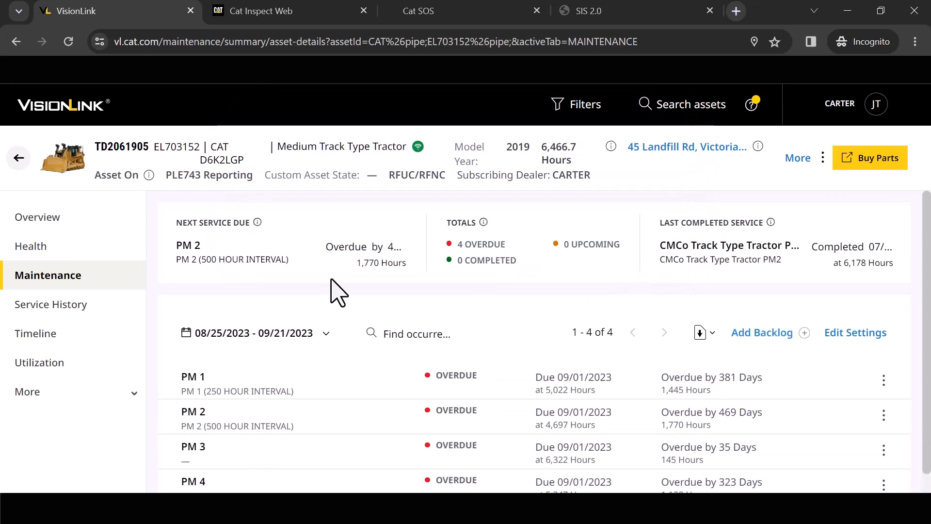
pyautogui.moveTo(211, 172)
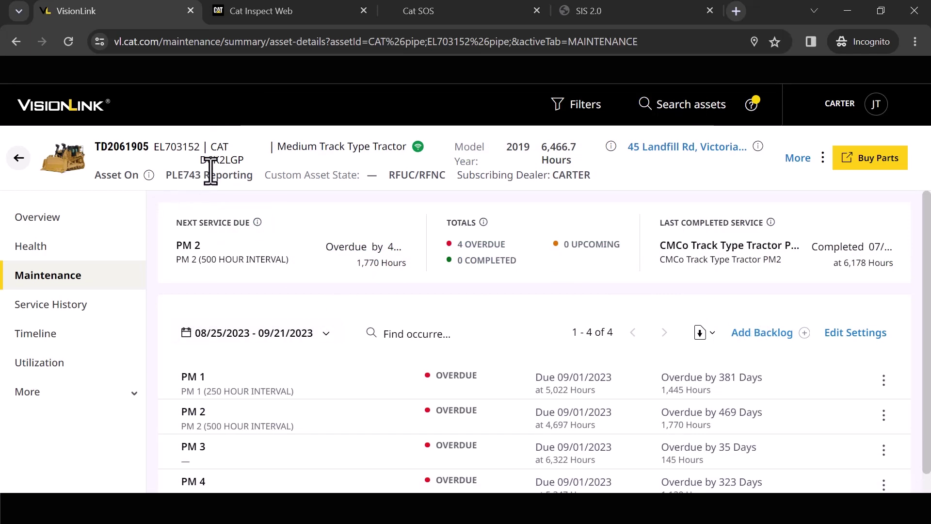
pyautogui.moveTo(360, 184)
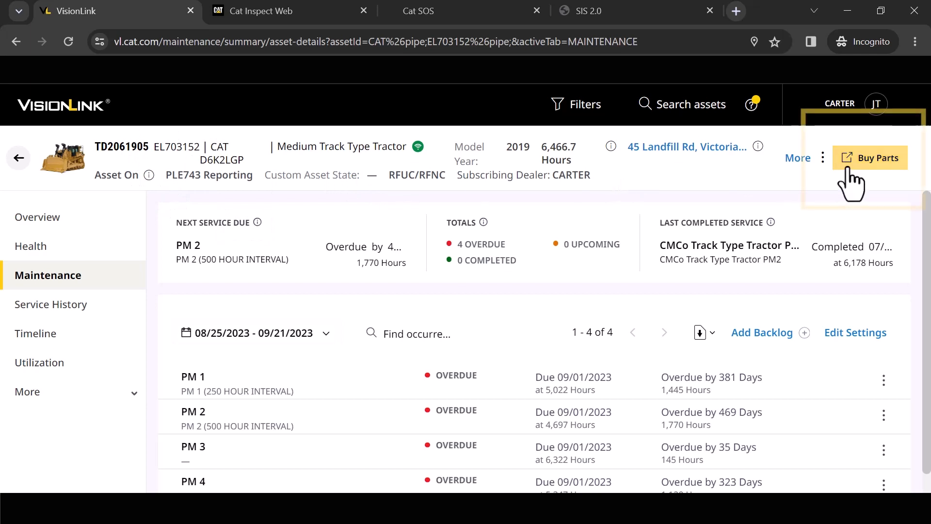
pyautogui.moveTo(864, 190)
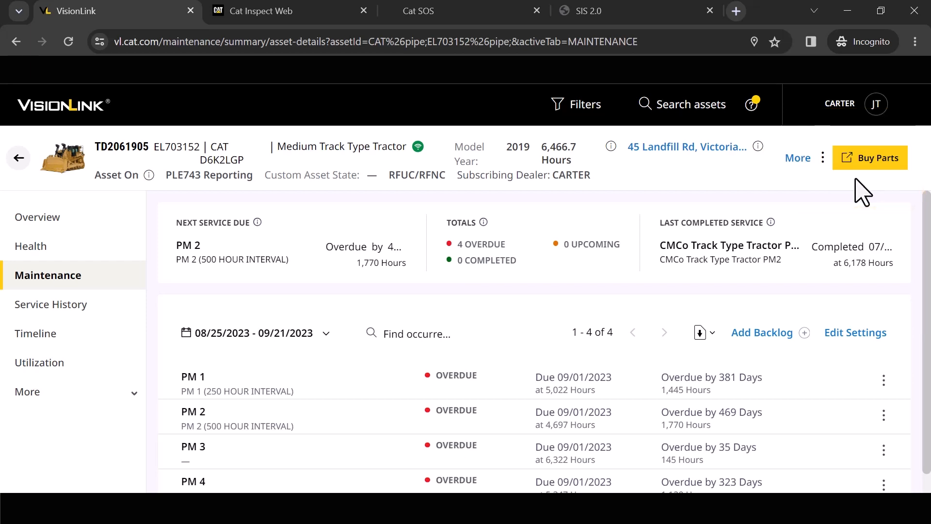
pyautogui.scroll(-3)
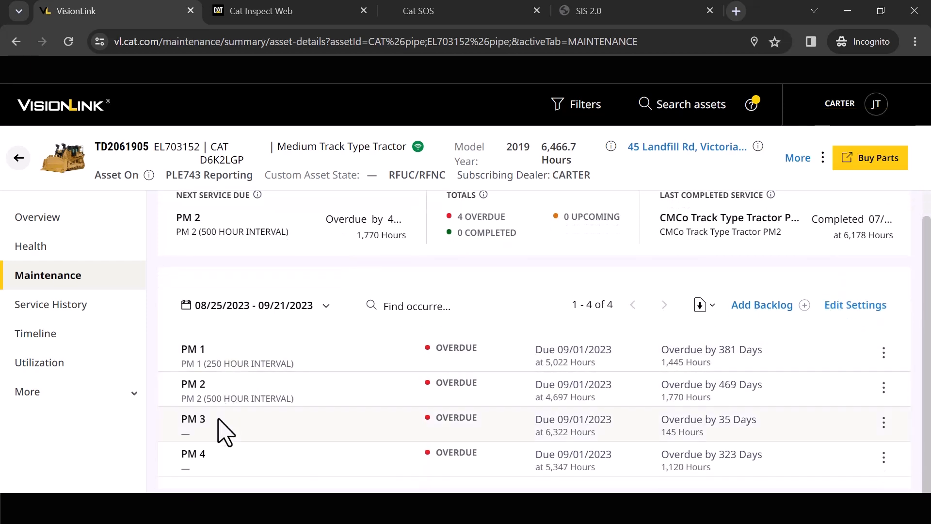
pyautogui.moveTo(263, 452)
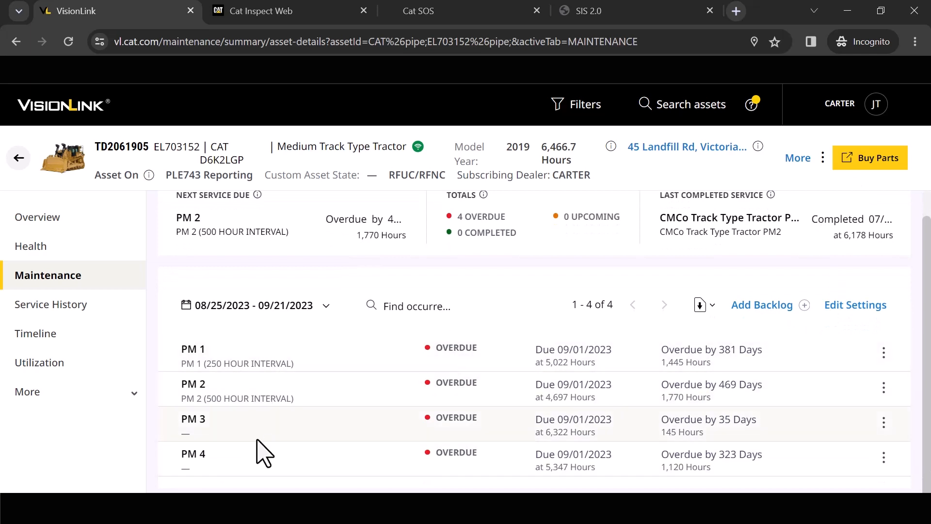
pyautogui.moveTo(884, 423)
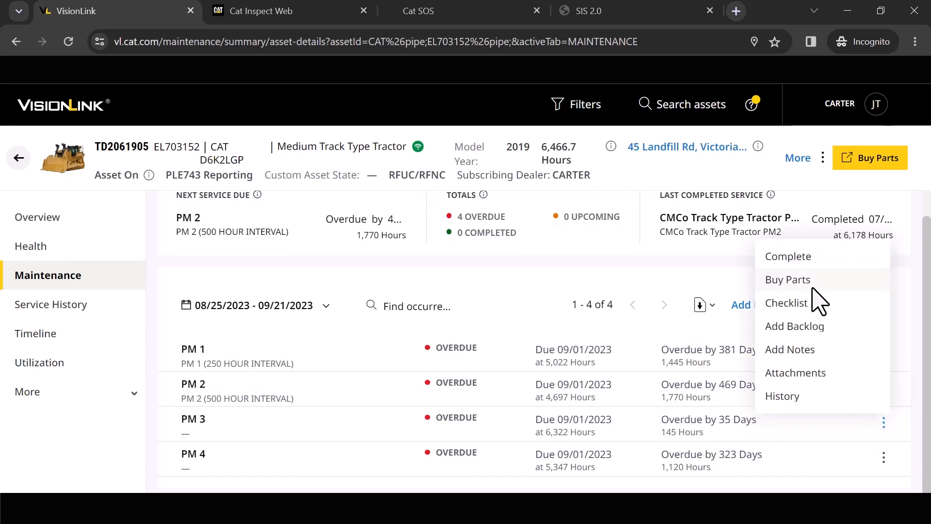
pyautogui.moveTo(460, 263)
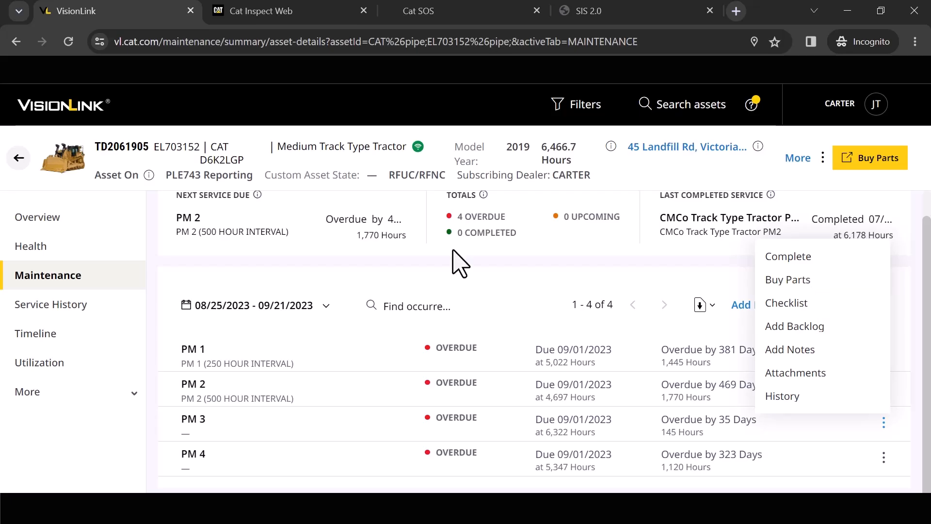
pyautogui.moveTo(782, 396)
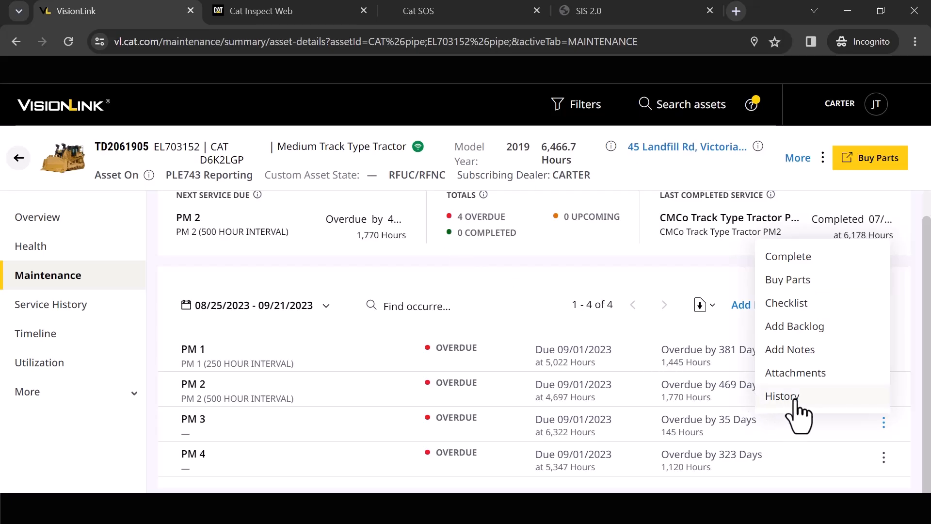
pyautogui.moveTo(337, 383)
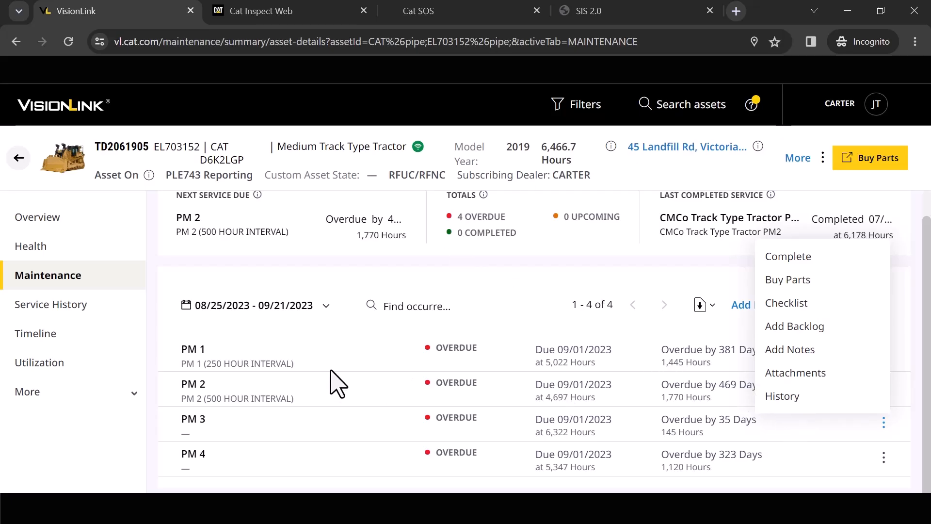
pyautogui.moveTo(56, 314)
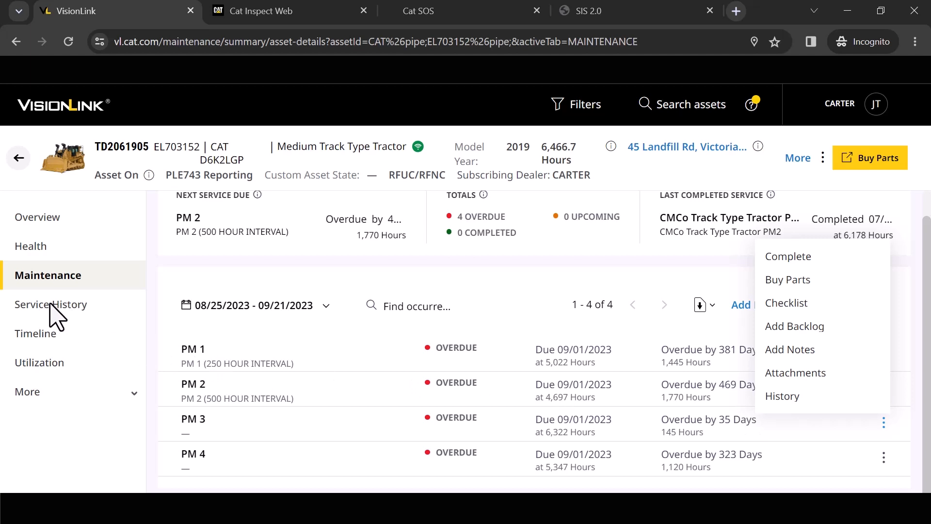
pyautogui.moveTo(65, 315)
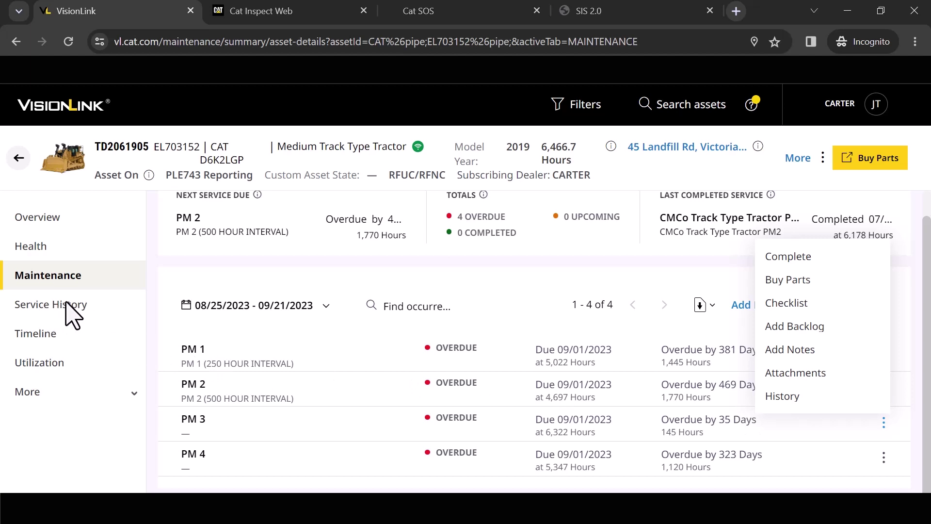
pyautogui.moveTo(783, 396)
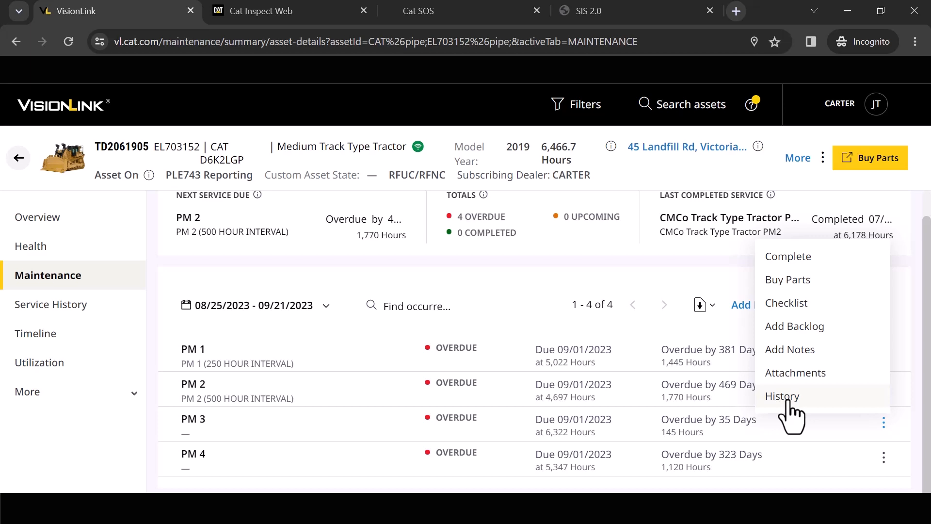
pyautogui.moveTo(107, 330)
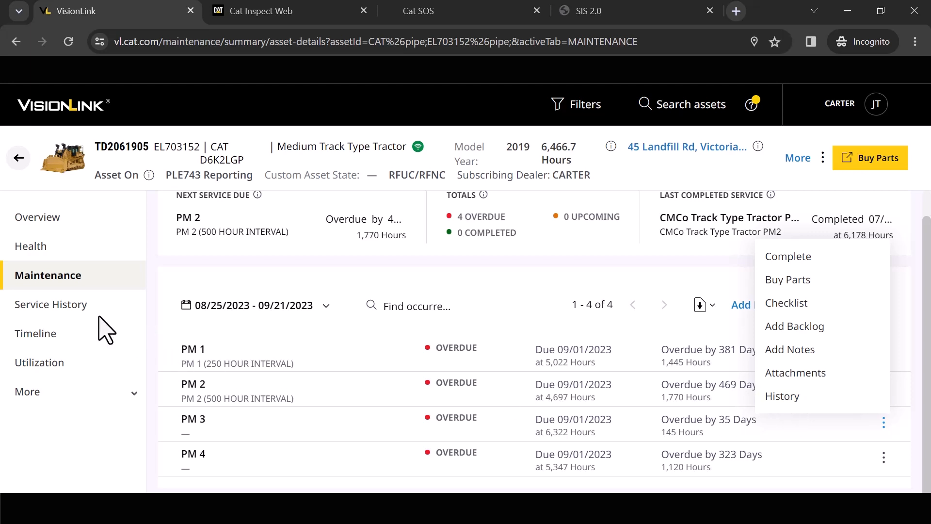
pyautogui.moveTo(57, 315)
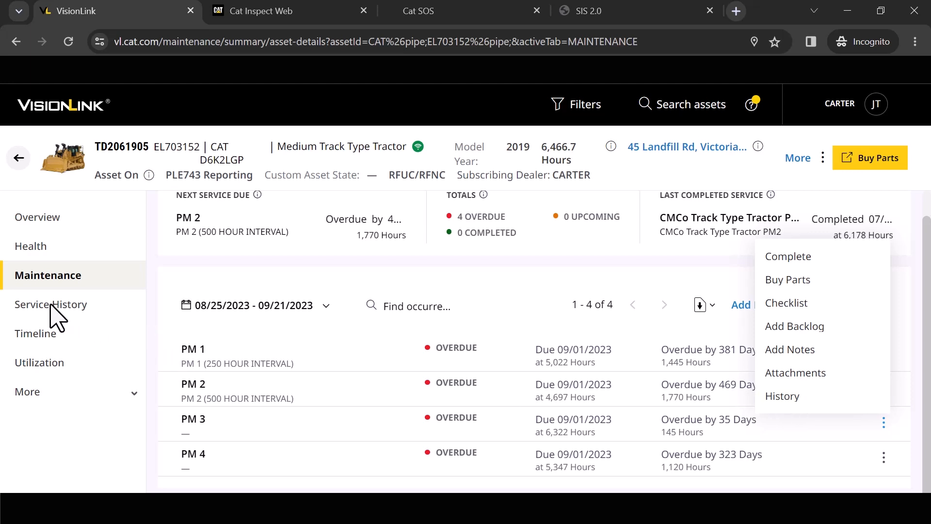